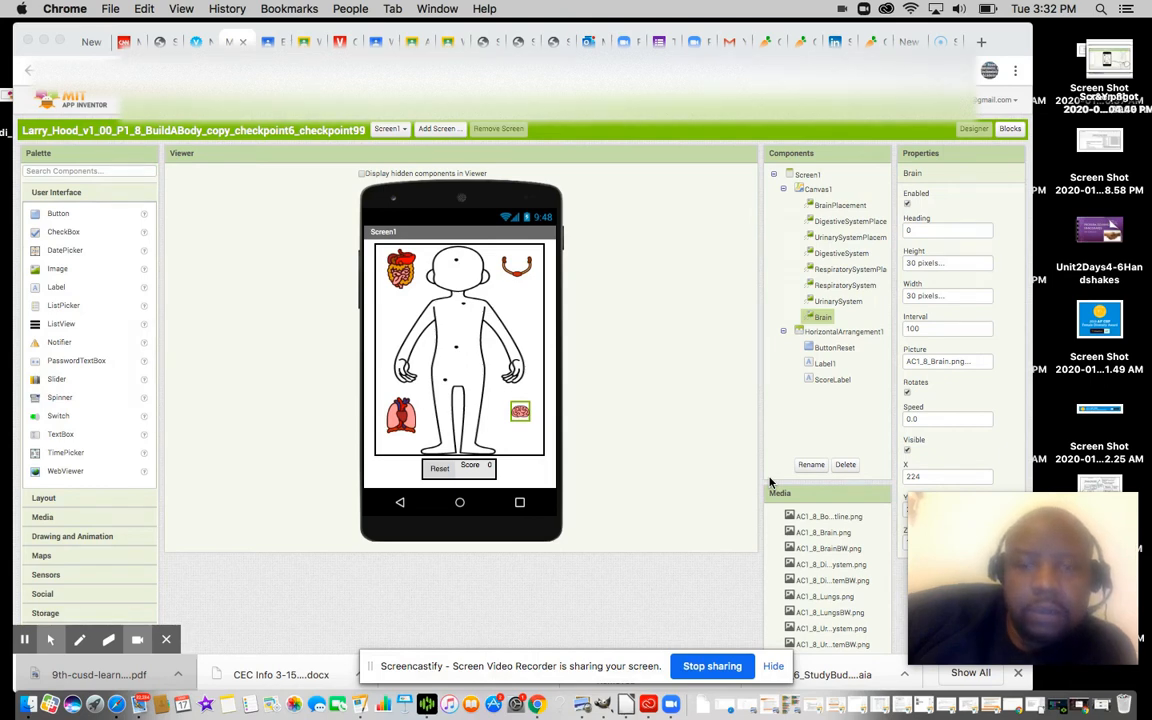
pyautogui.moveTo(700, 400)
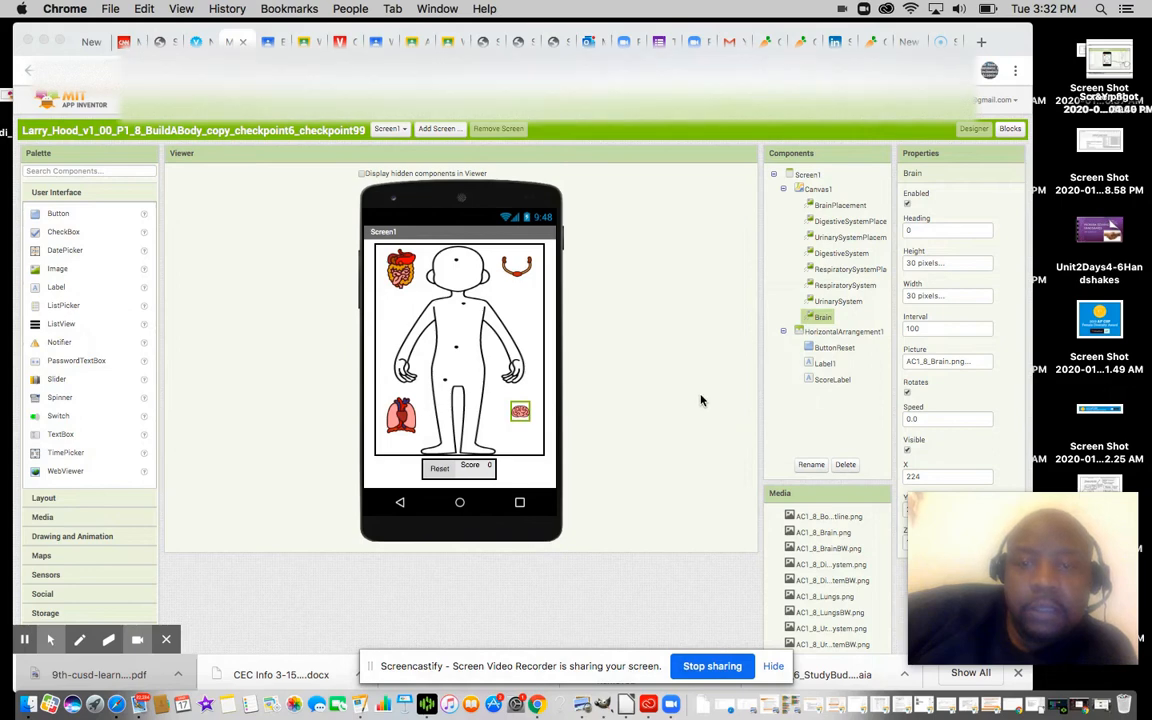
pyautogui.moveTo(638, 410)
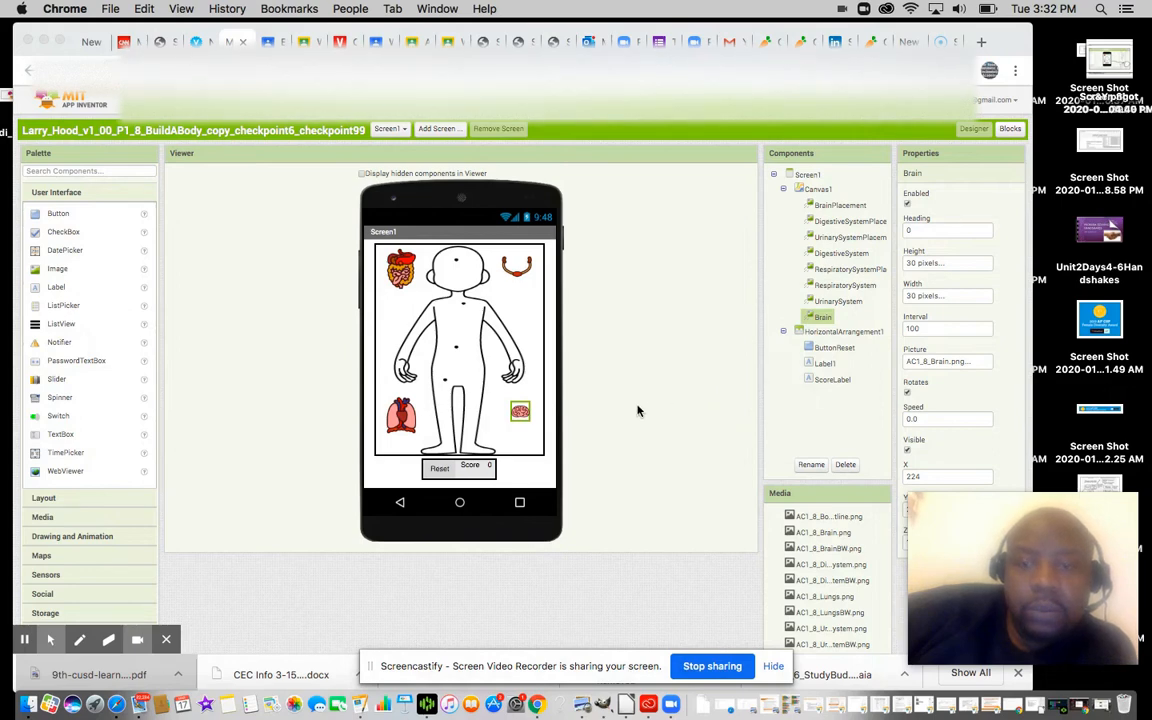
pyautogui.moveTo(584, 388)
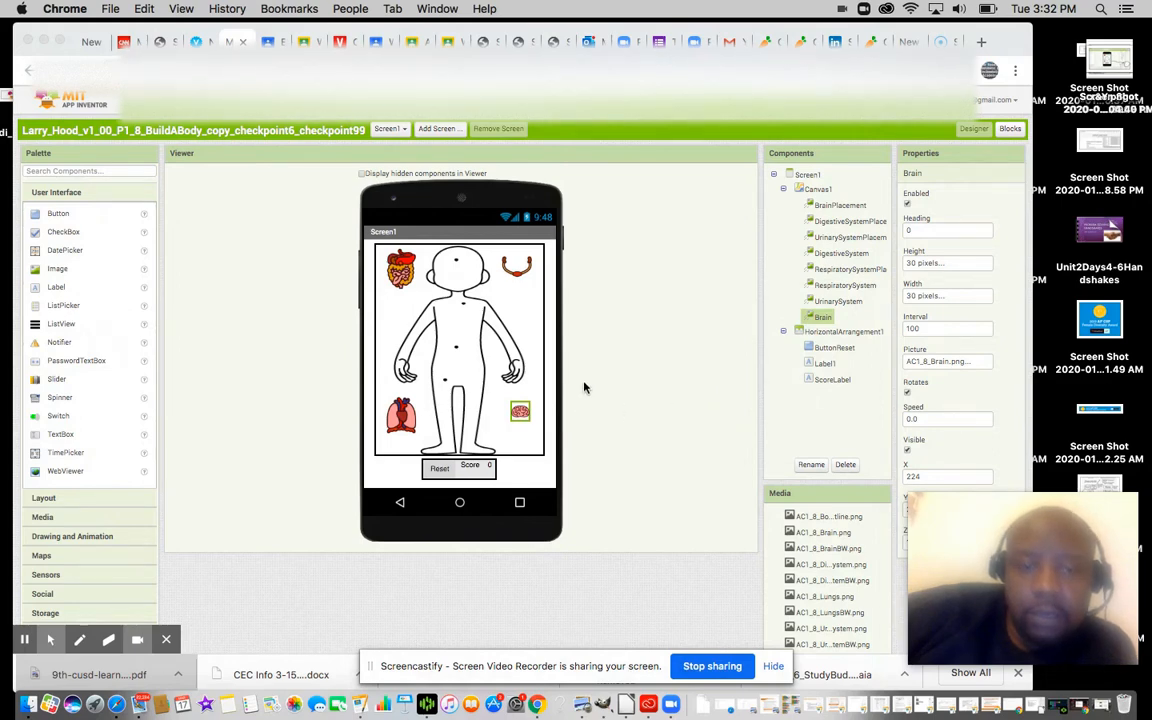
pyautogui.moveTo(698, 198)
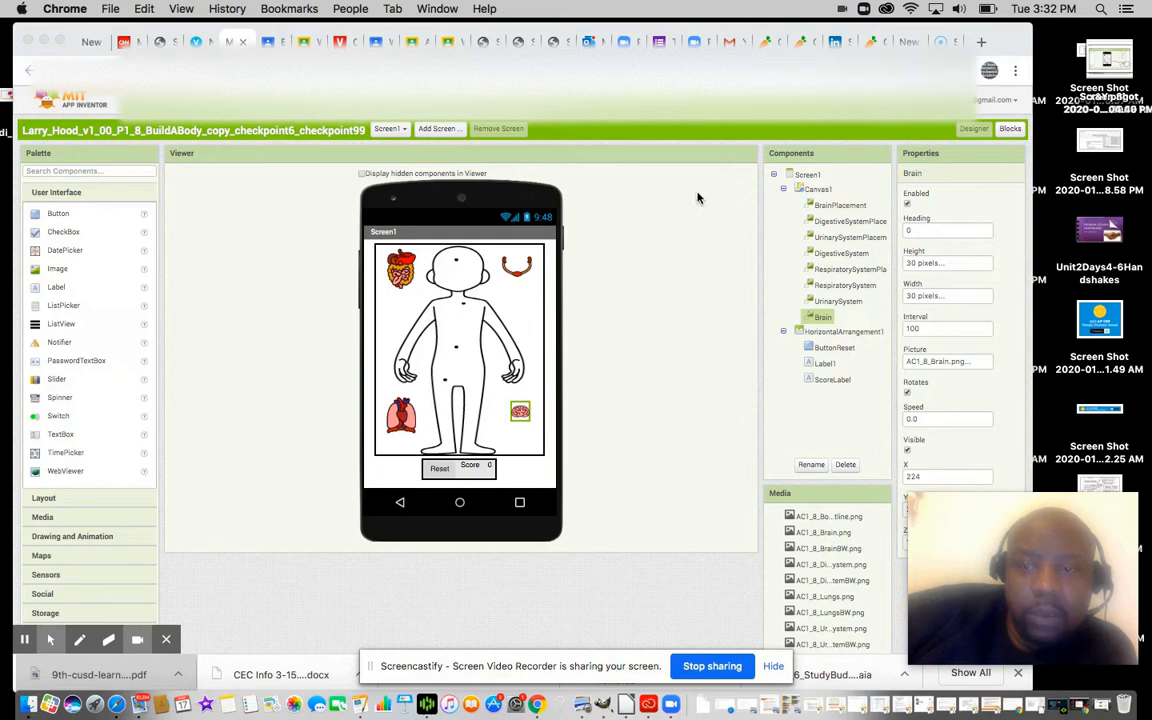
pyautogui.moveTo(992, 32)
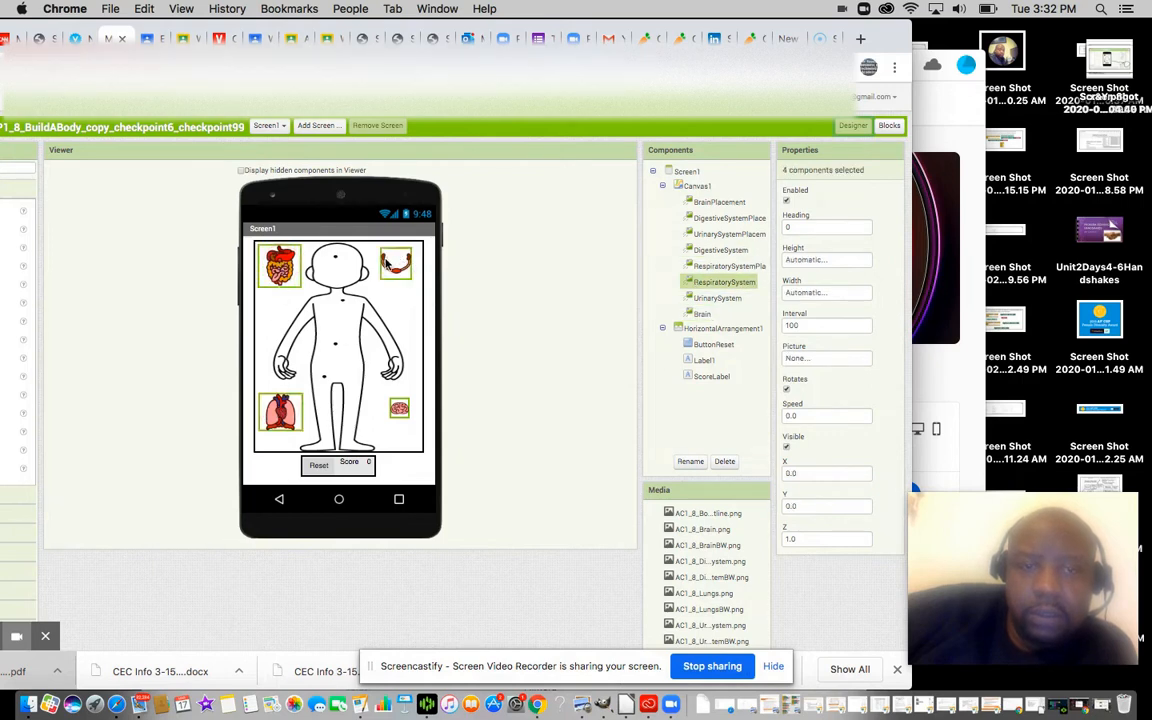
# Step: Deselect sprites in the Components list until only two organ sprites remain selected
pyautogui.click(396, 264)
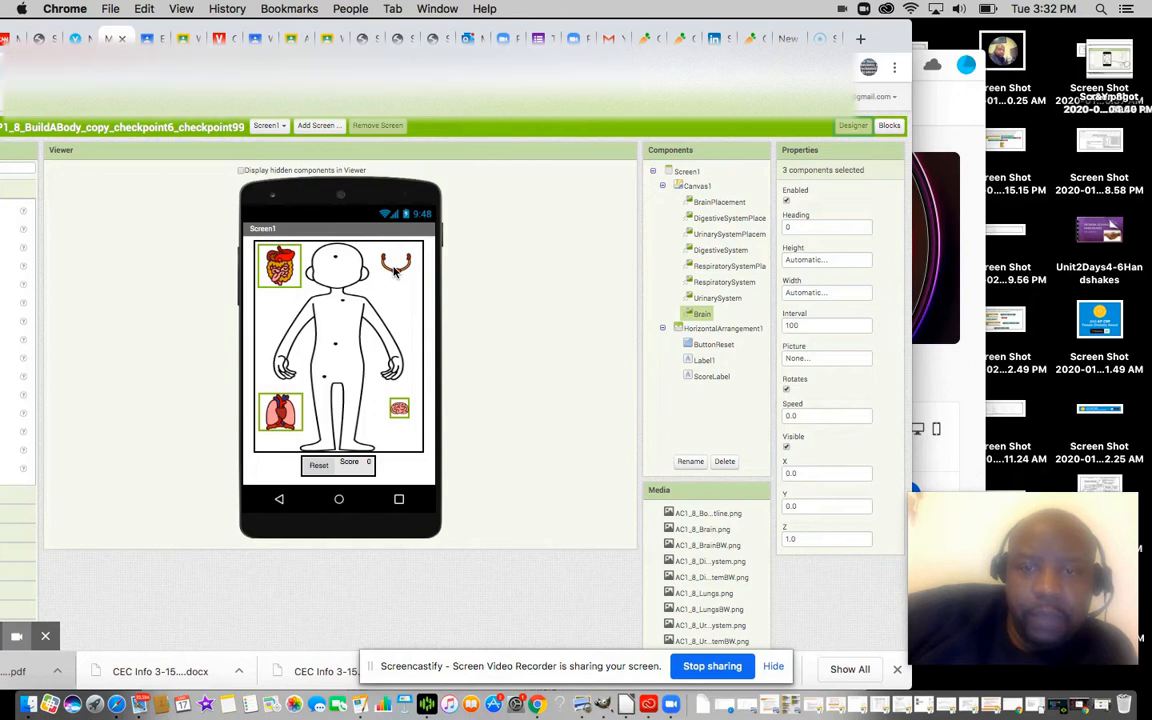
pyautogui.click(400, 408)
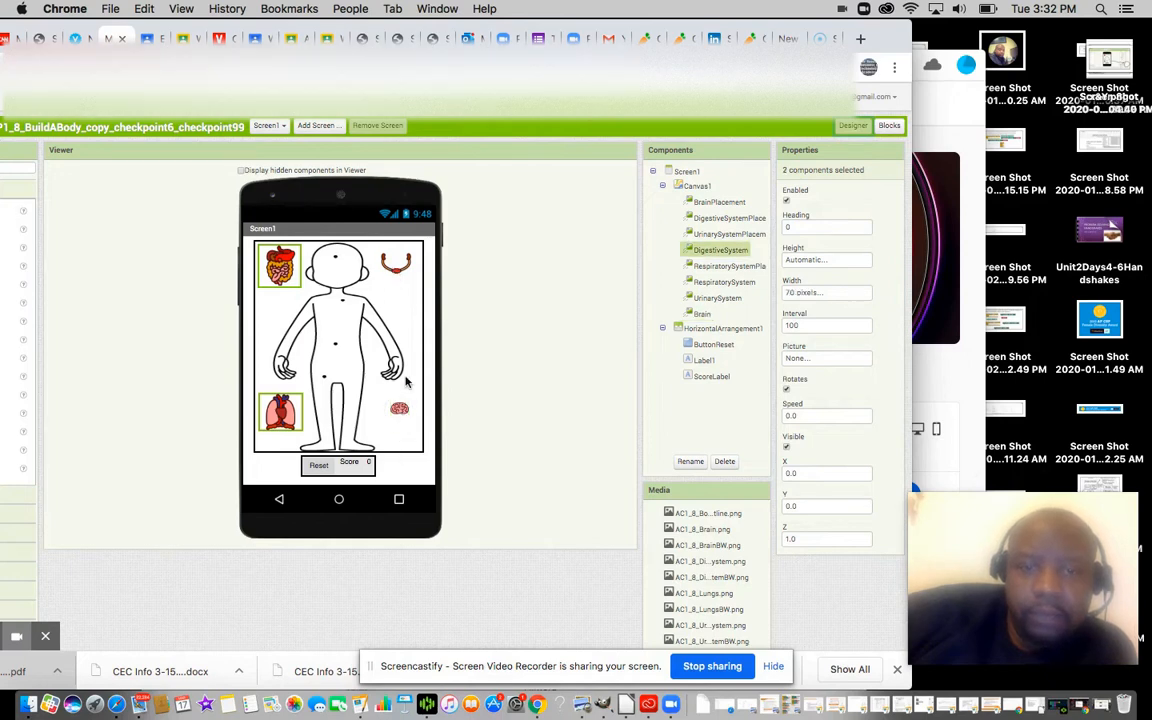
pyautogui.click(396, 264)
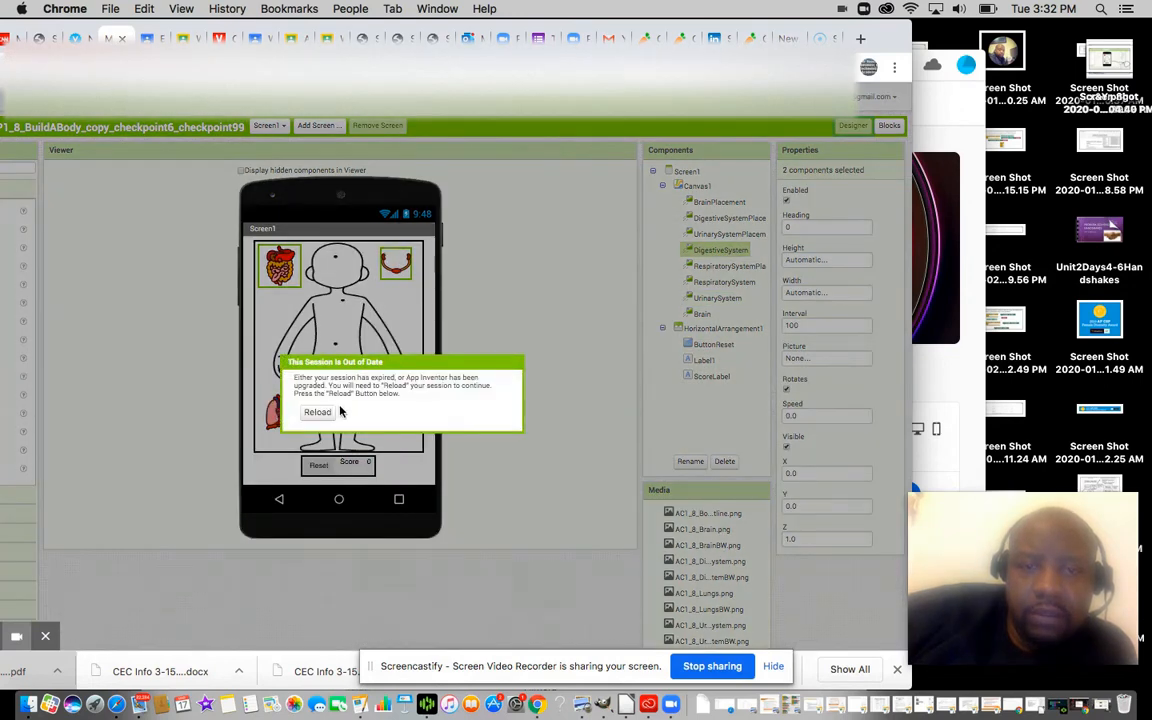
# Step: Reload the expired session and sign in with the second Google account, reaching My Projects
pyautogui.click(316, 412)
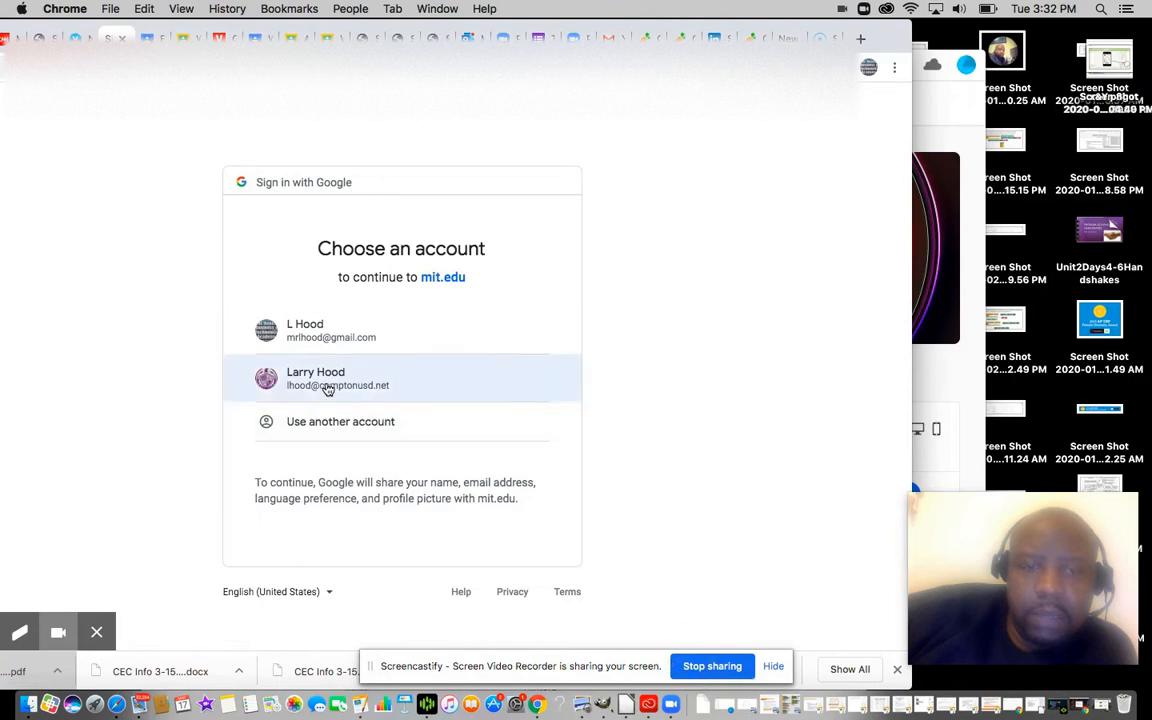
pyautogui.click(336, 378)
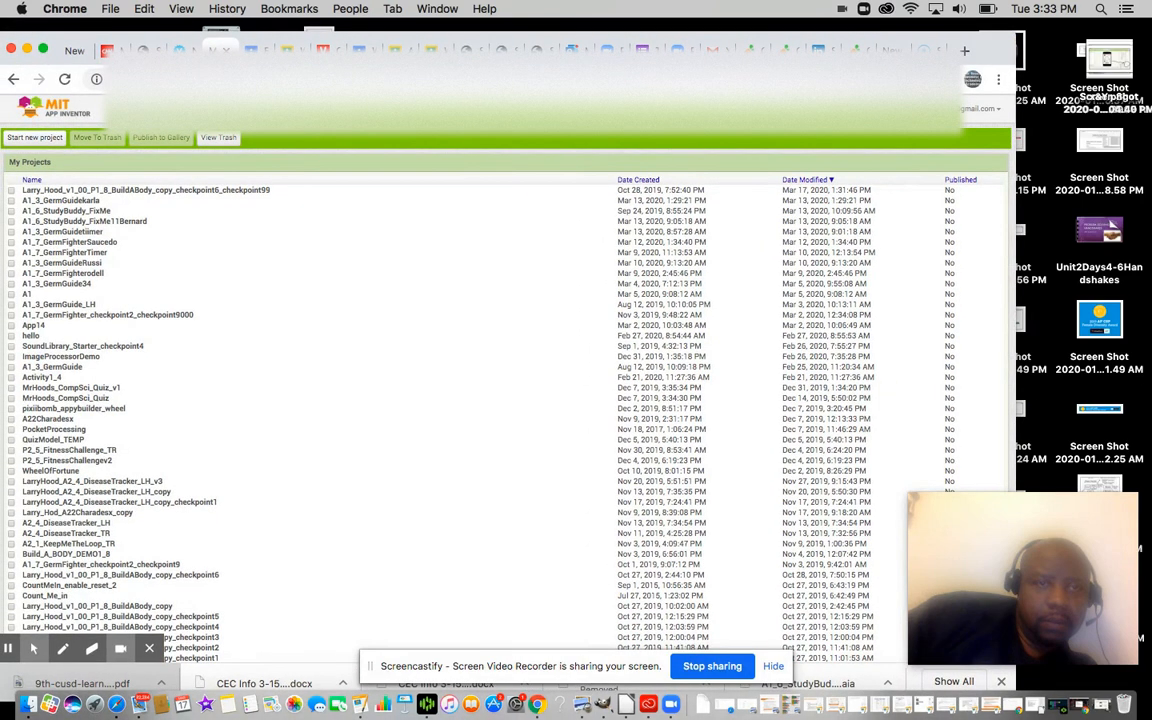
# Step: Reopen the BuildABody checkpoint project and select the Brain sprite to show its X and Y
pyautogui.click(144, 190)
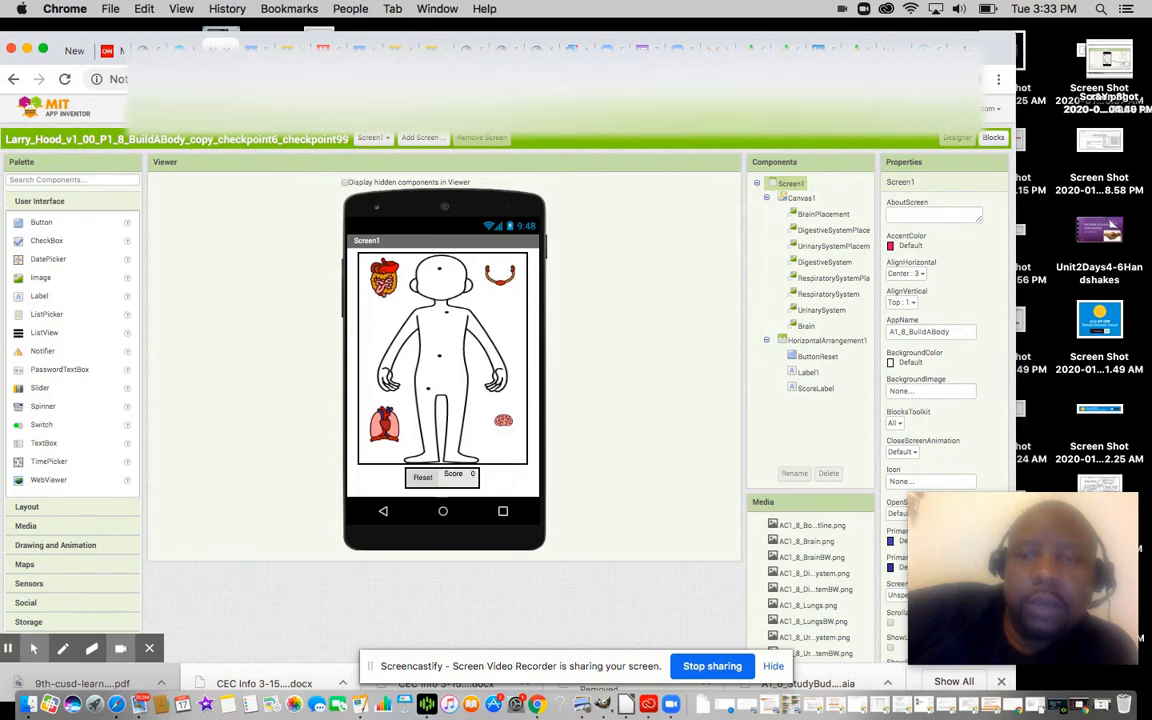
pyautogui.click(384, 278)
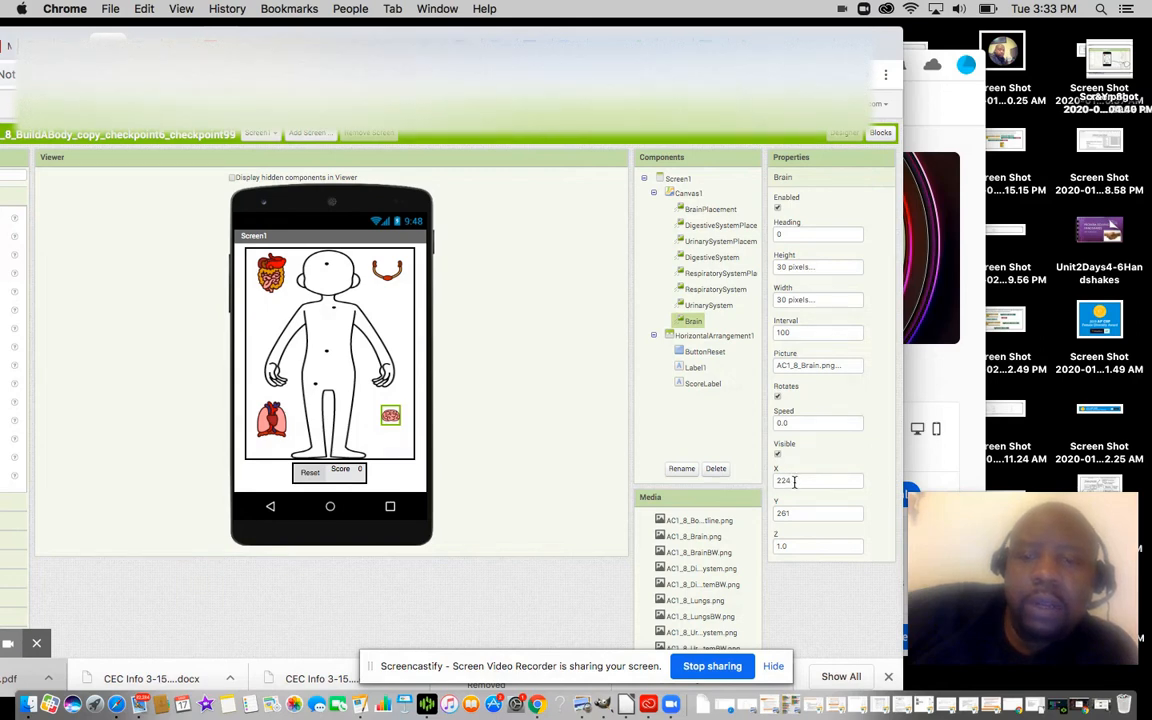
# Step: Read the X/Y coordinates of the DigestiveSystem sprite, then the UrinarySystem sprite
pyautogui.click(716, 288)
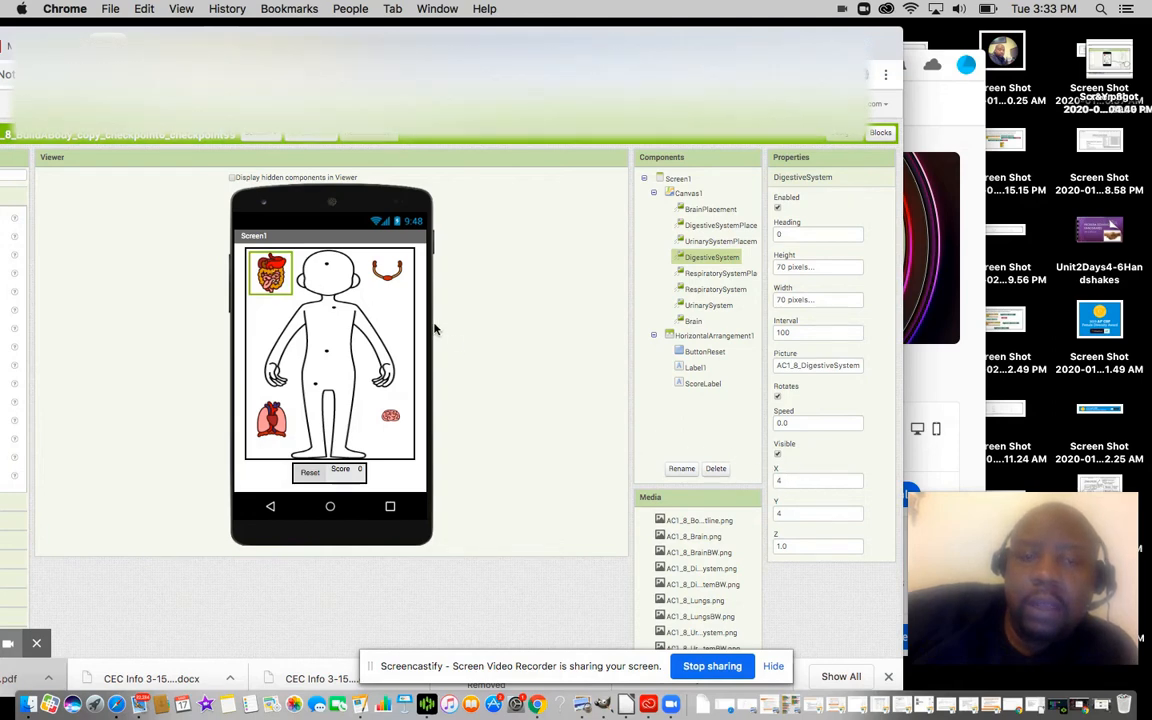
pyautogui.click(712, 304)
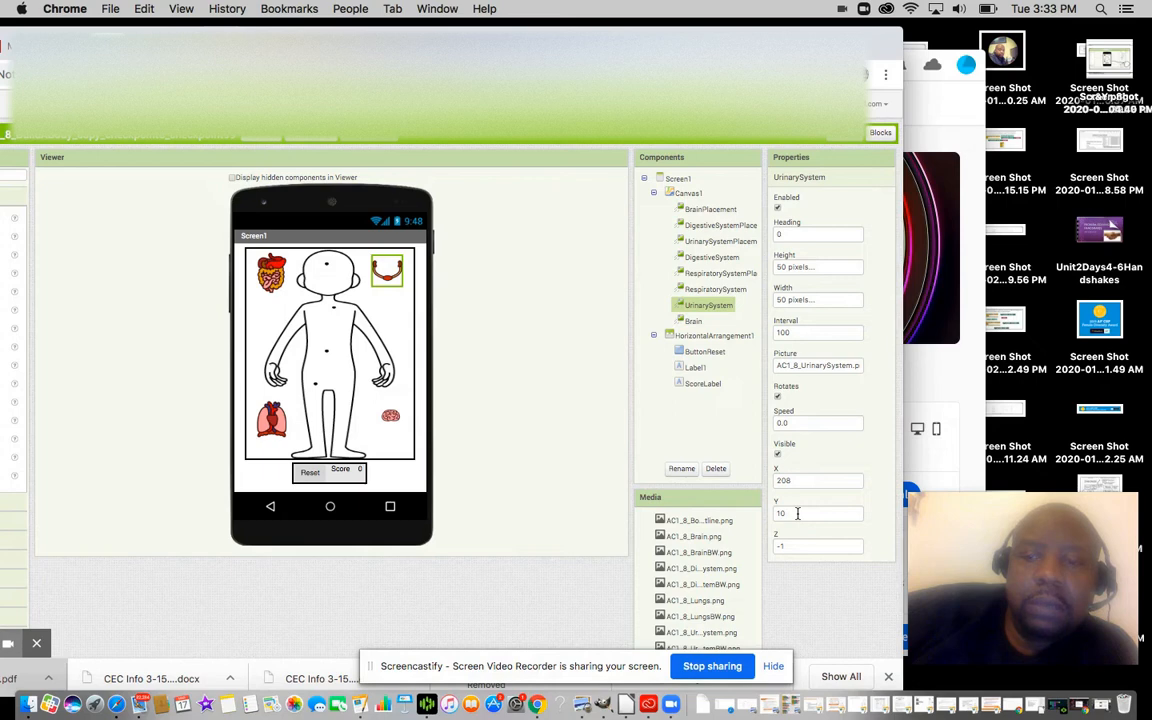
pyautogui.moveTo(418, 328)
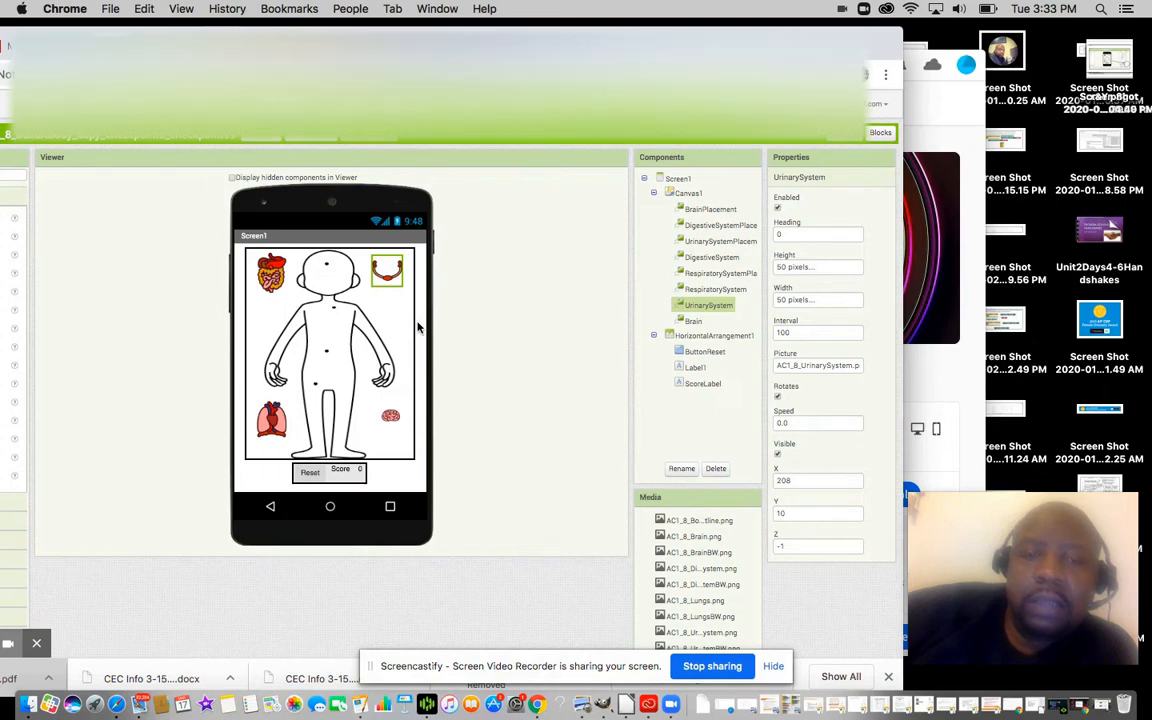
pyautogui.moveTo(376, 360)
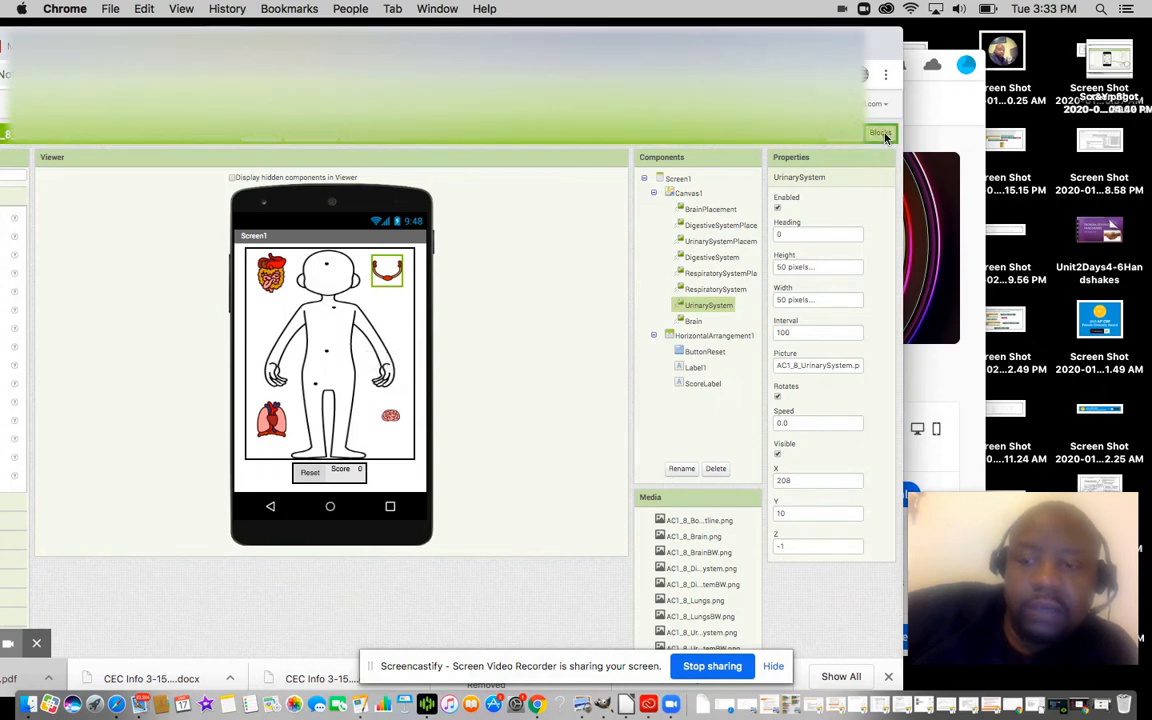
# Step: Switch to the Blocks editor to view the global original and placement X/Y variables
pyautogui.click(880, 132)
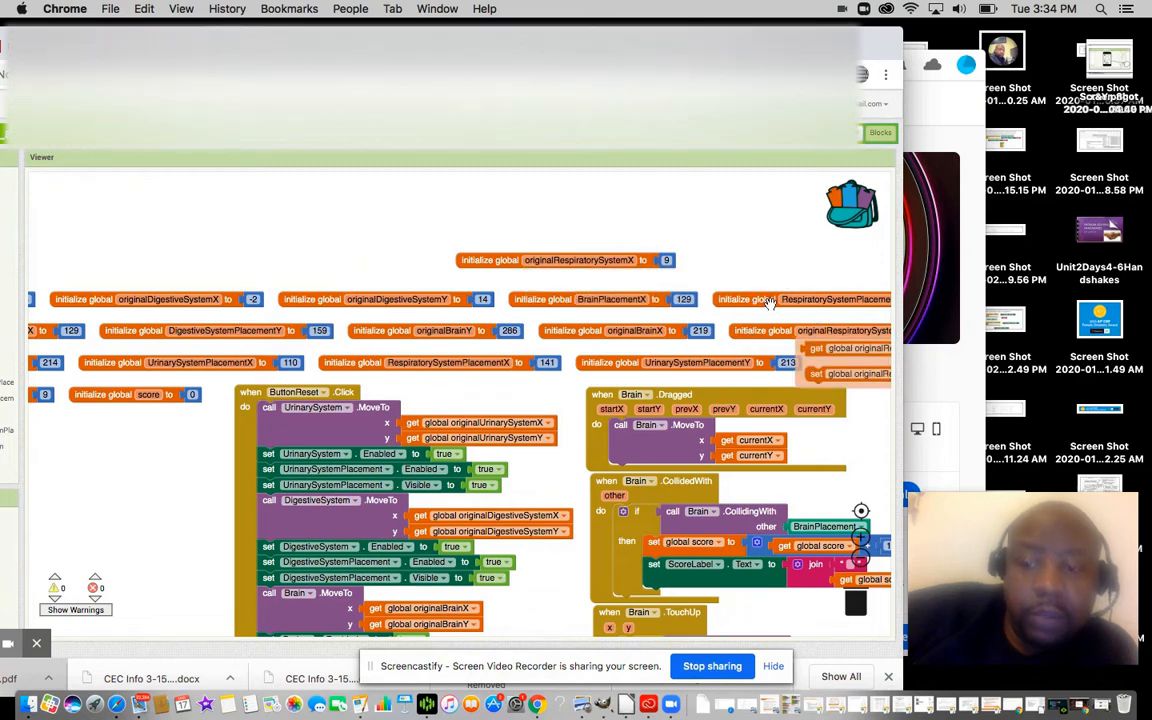
pyautogui.moveTo(784, 296)
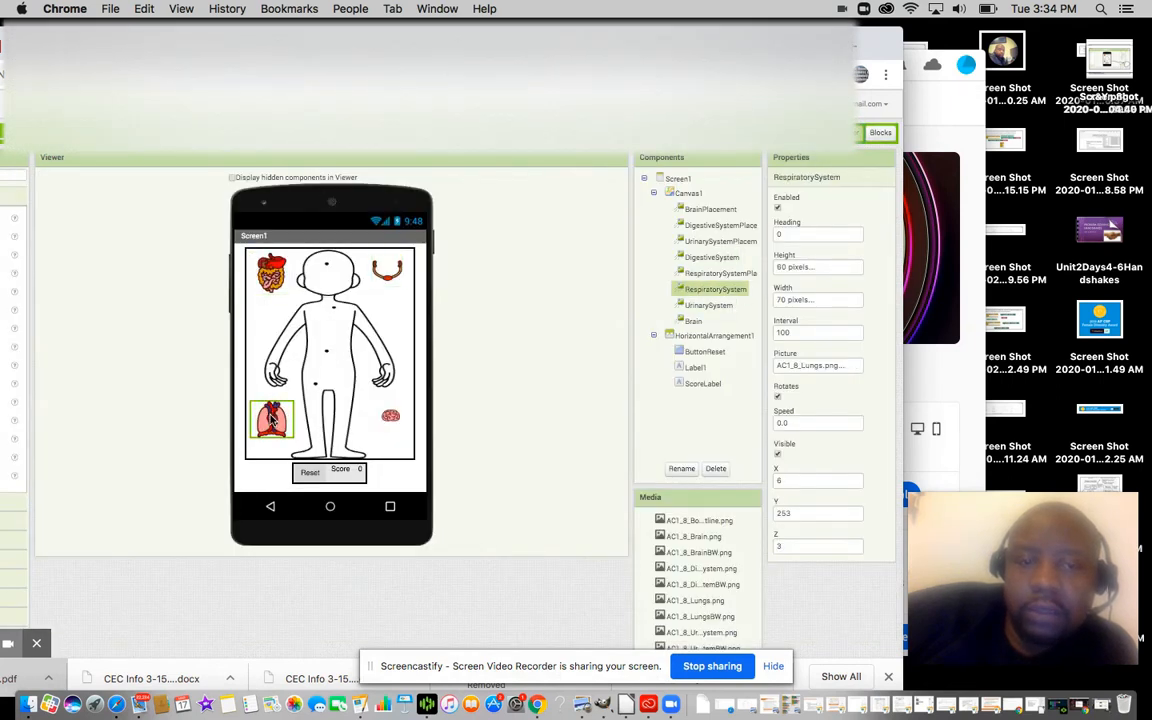
# Step: Back in the Designer, select the Brain sprite to display its X and Y coordinates
pyautogui.click(692, 320)
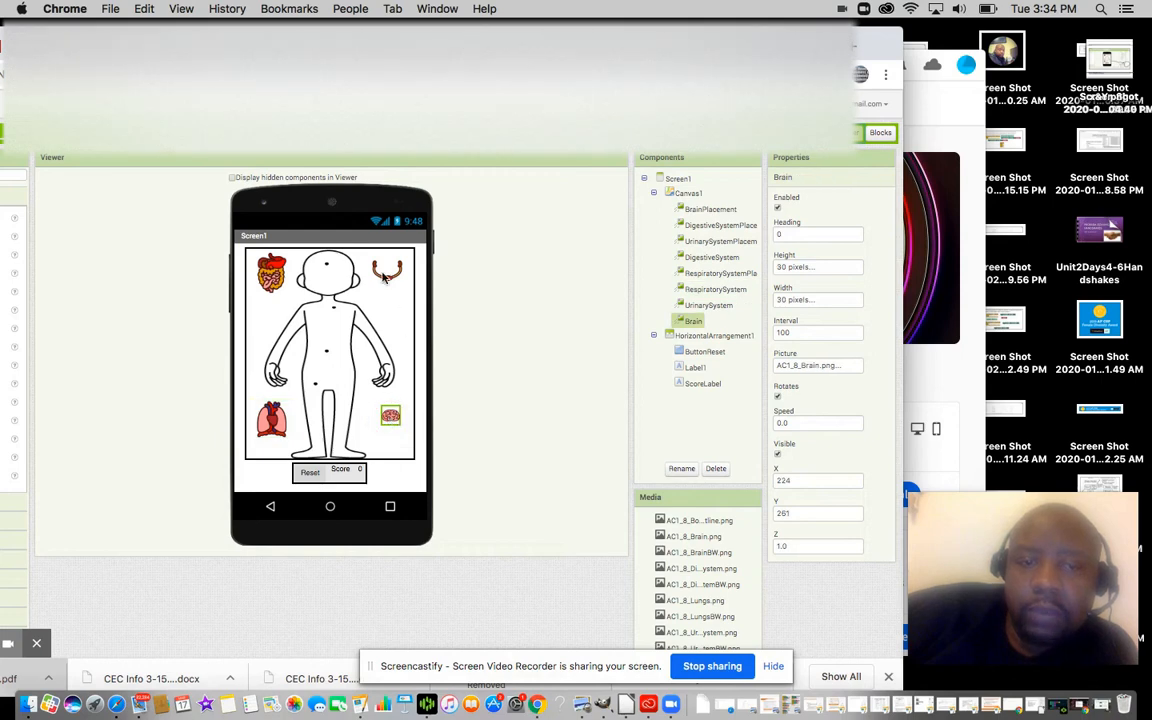